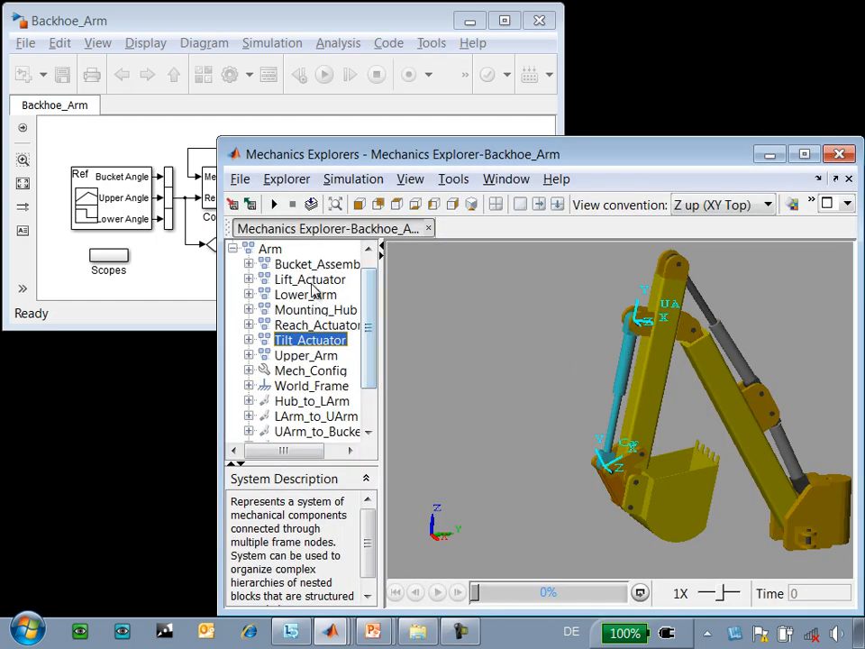
Step: Highlight Reach_Actuator in Mechanics Explorer and bring the Backhoe_Arm diagram to the front
{"action": "left_click", "coordinate": [317, 324]}
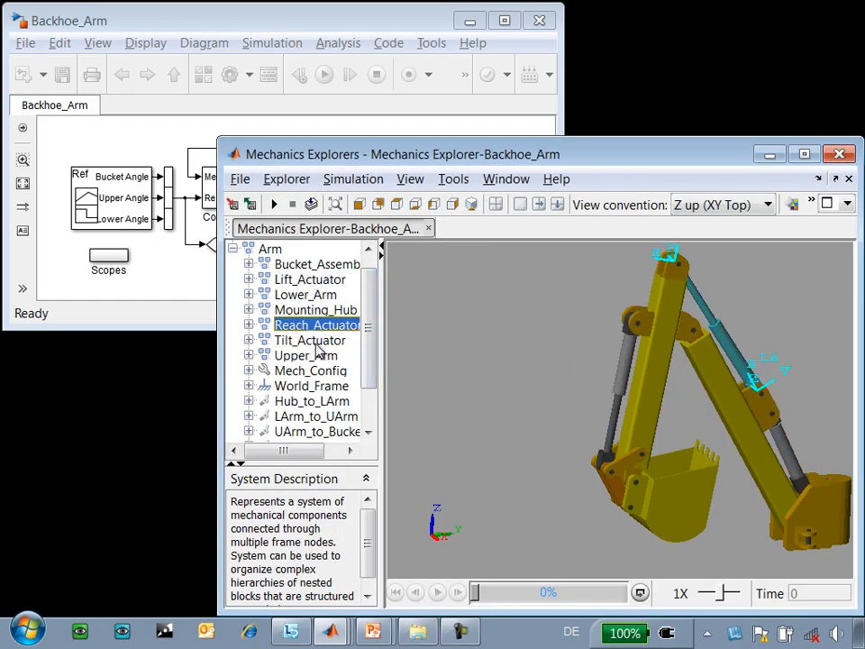
{"action": "left_click", "coordinate": [310, 338]}
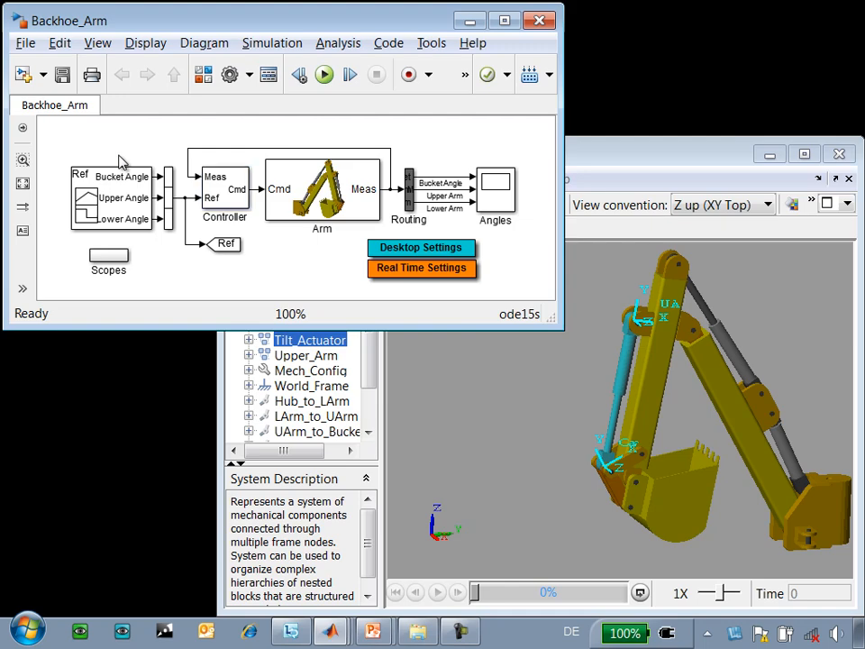
Step: Run the Backhoe_Arm simulation to plot bucket, upper and lower arm angles, then enter the Arm subsystem
{"action": "left_click", "coordinate": [325, 74]}
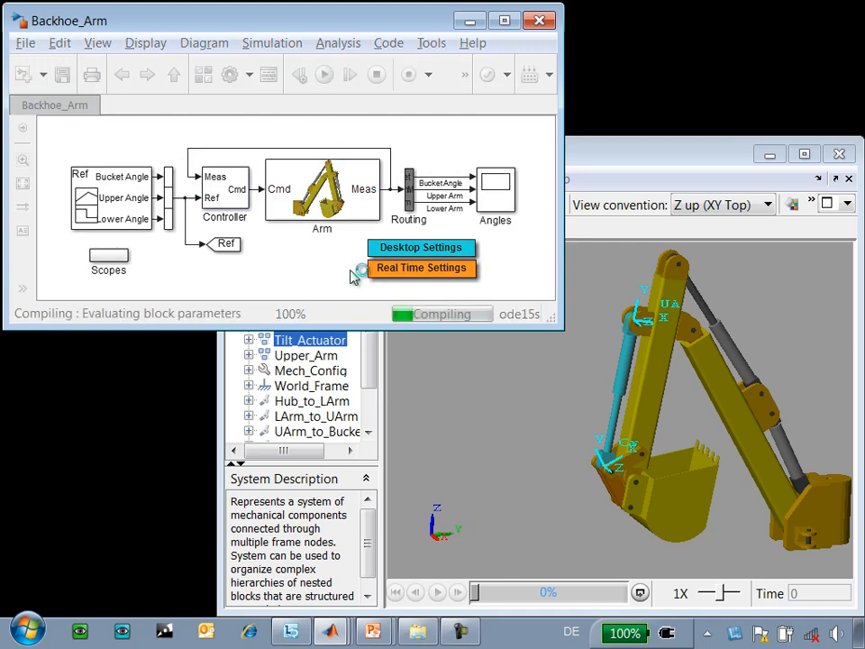
{"action": "left_click", "coordinate": [325, 73]}
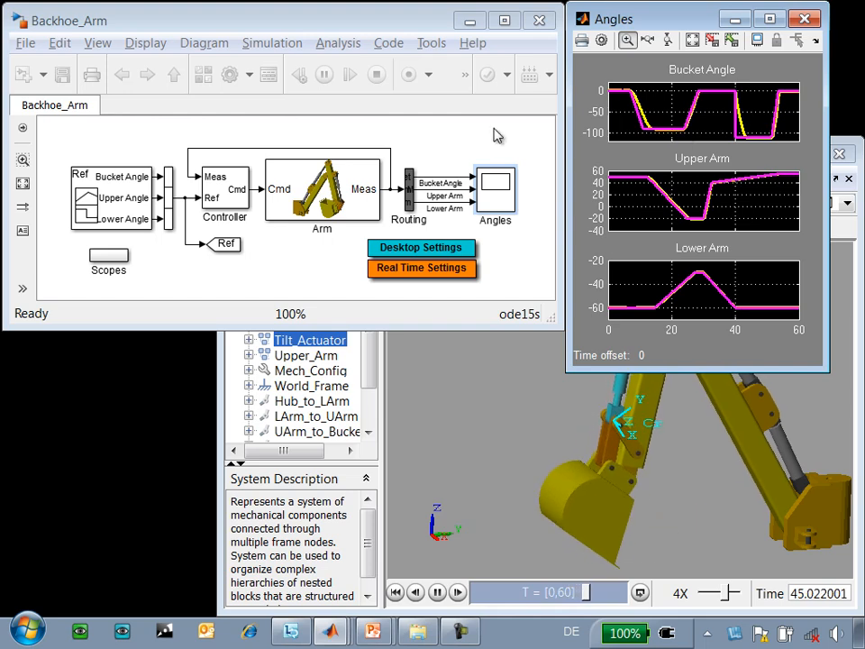
{"action": "double_click", "coordinate": [321, 189]}
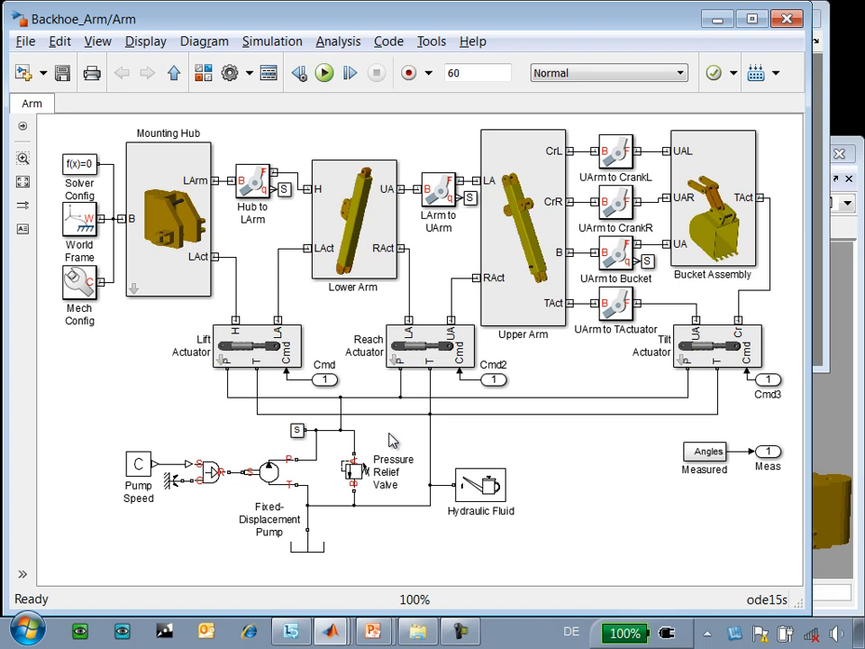
Step: Select the Fixed-Displacement Pump and show the SimHydraulics Hydraulic Cylinders library beside the circuit
{"action": "left_click", "coordinate": [269, 472]}
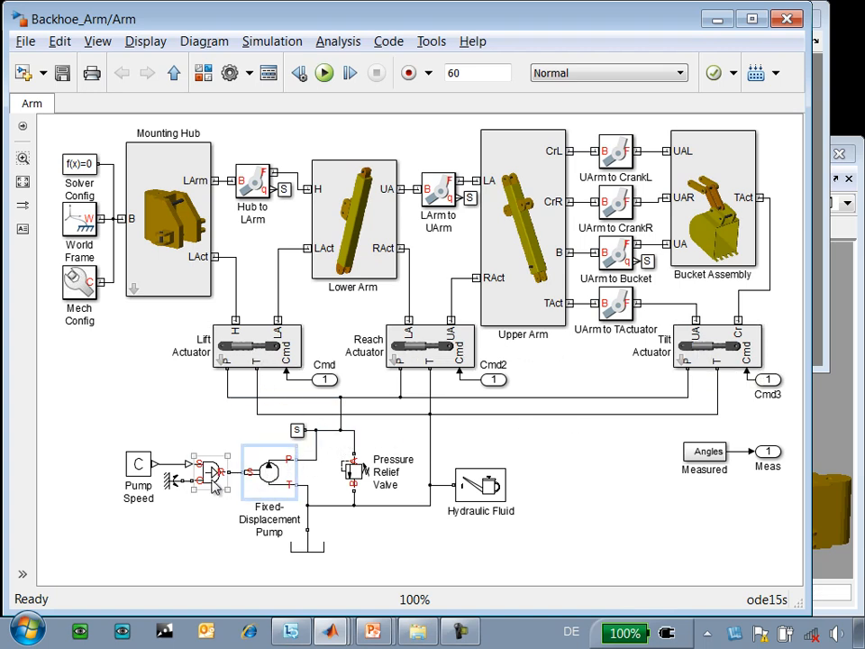
{"action": "left_click", "coordinate": [351, 472]}
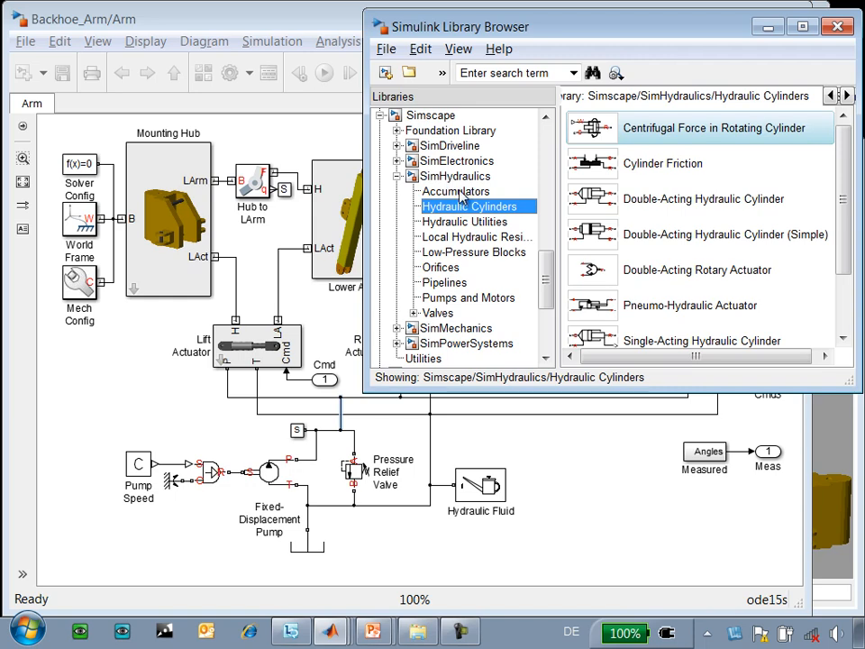
{"action": "mouse_move", "coordinate": [465, 452]}
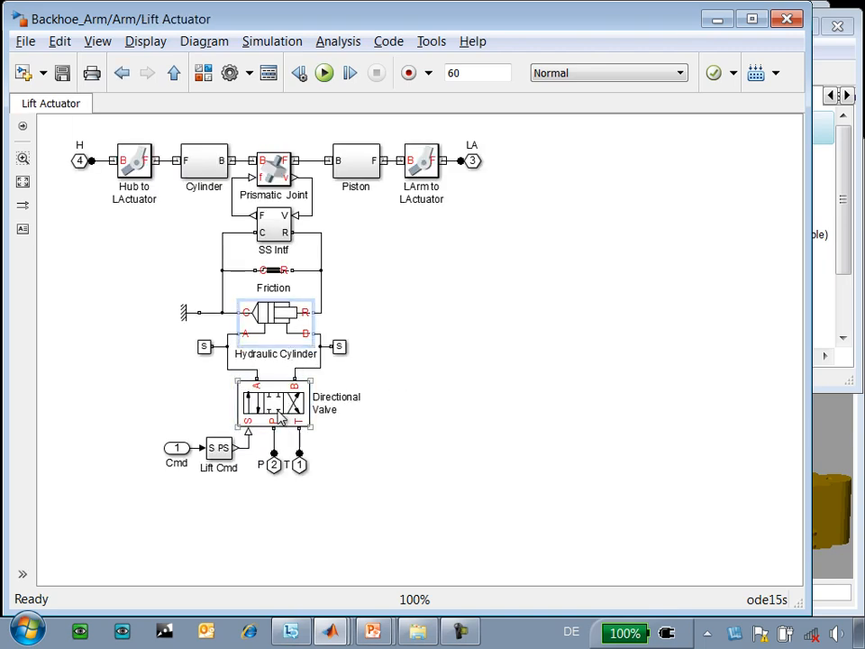
Step: Inspect the Directional Valve's Model parameterization choices in the Lift Actuator subsystem
{"action": "double_click", "coordinate": [274, 405]}
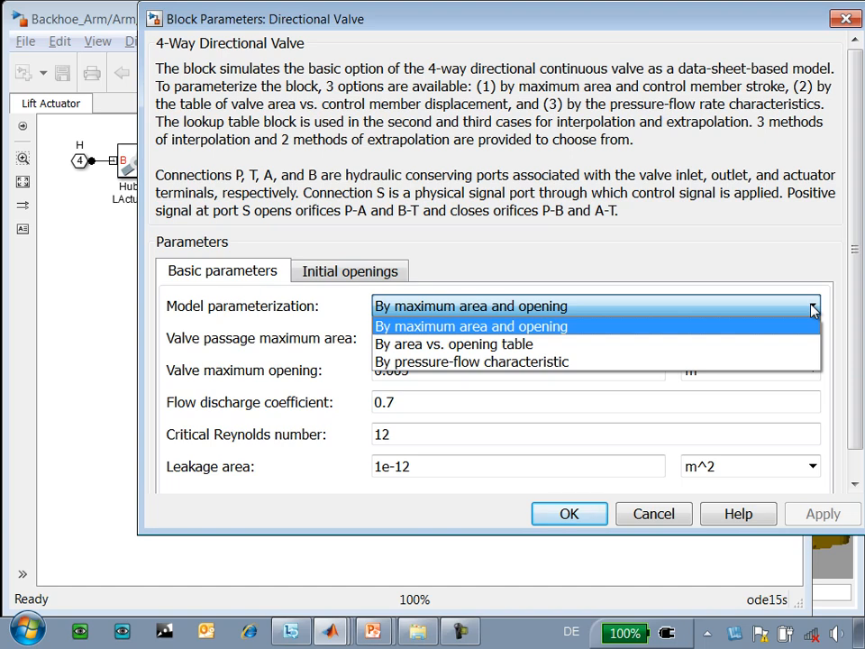
{"action": "left_click", "coordinate": [470, 325]}
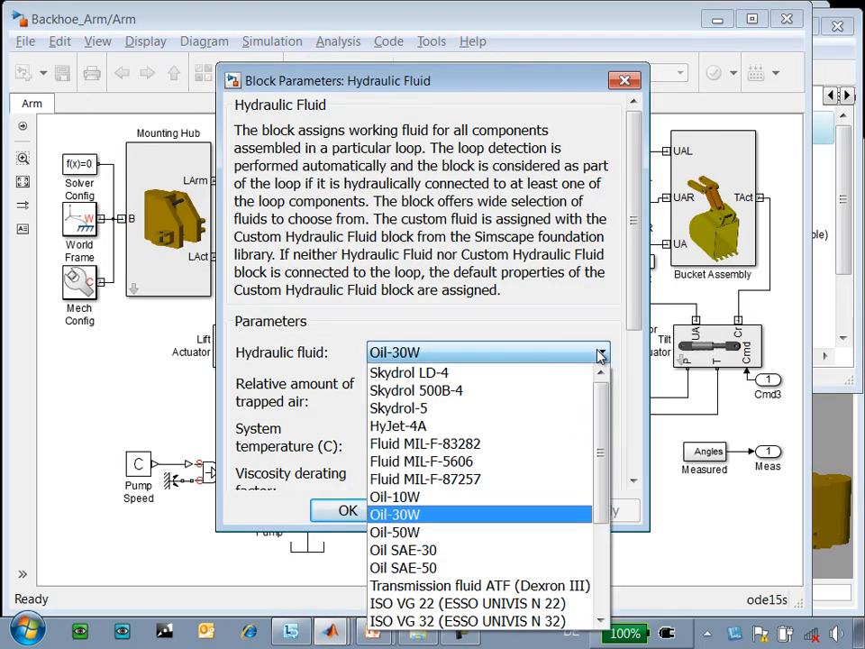
{"action": "mouse_move", "coordinate": [604, 393]}
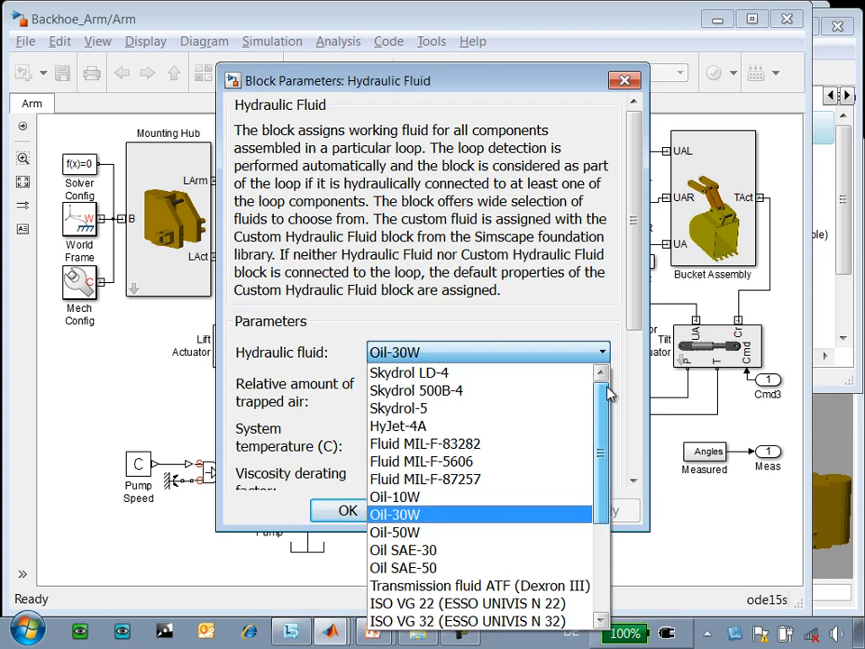
Step: Keep Oil-30W as the hydraulic fluid and close the Hydraulic Fluid block parameters
{"action": "left_click", "coordinate": [395, 514]}
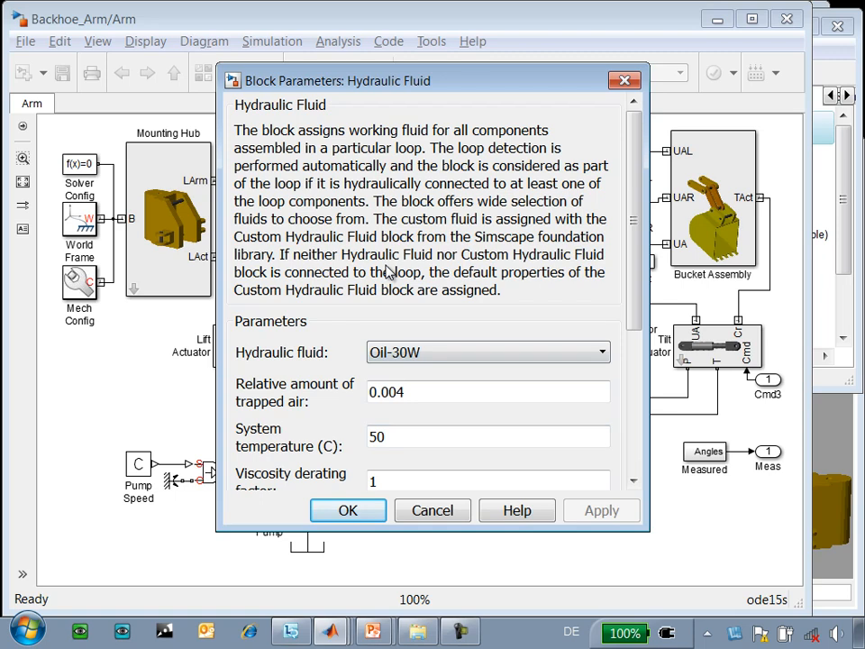
{"action": "left_click", "coordinate": [348, 510]}
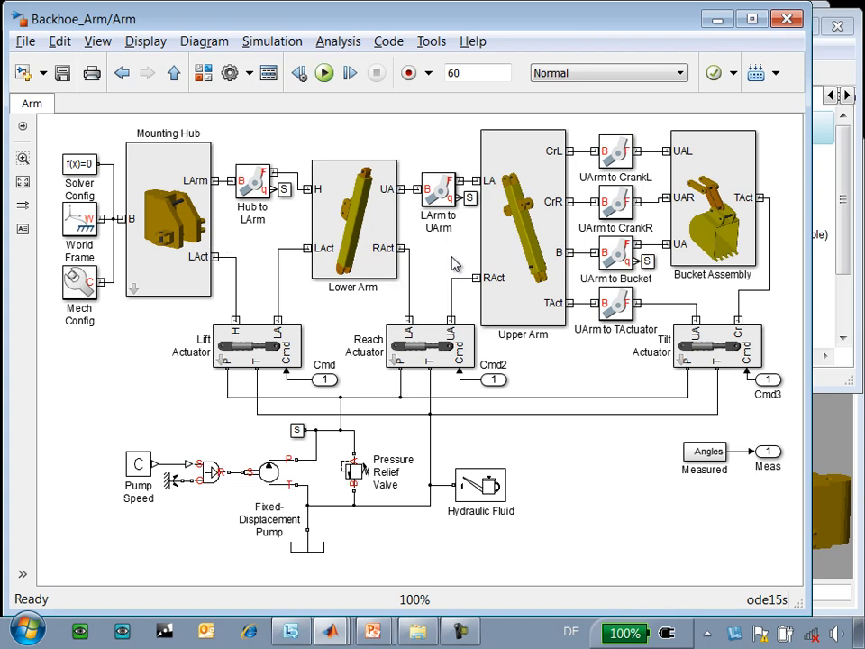
{"action": "mouse_move", "coordinate": [441, 267]}
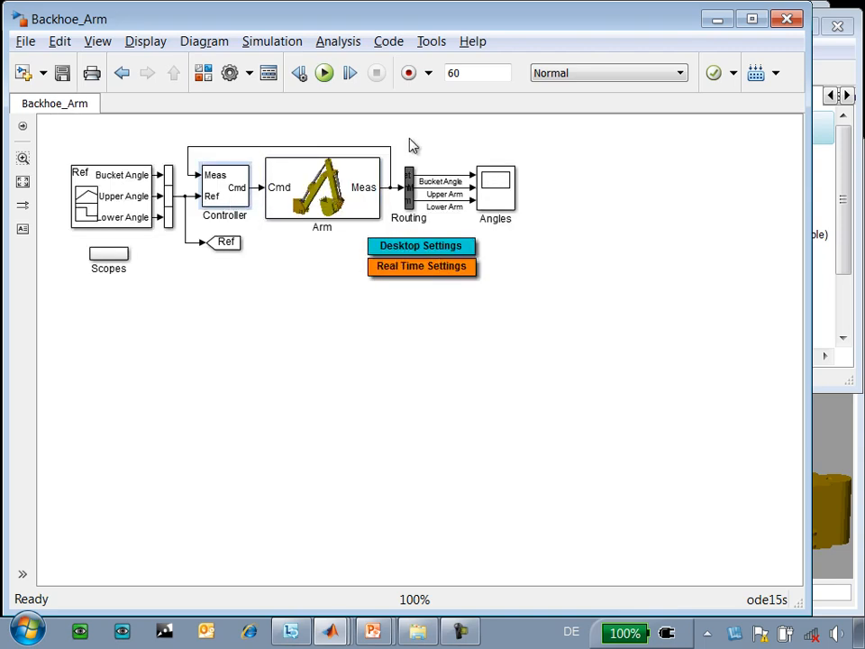
{"action": "mouse_move", "coordinate": [307, 284]}
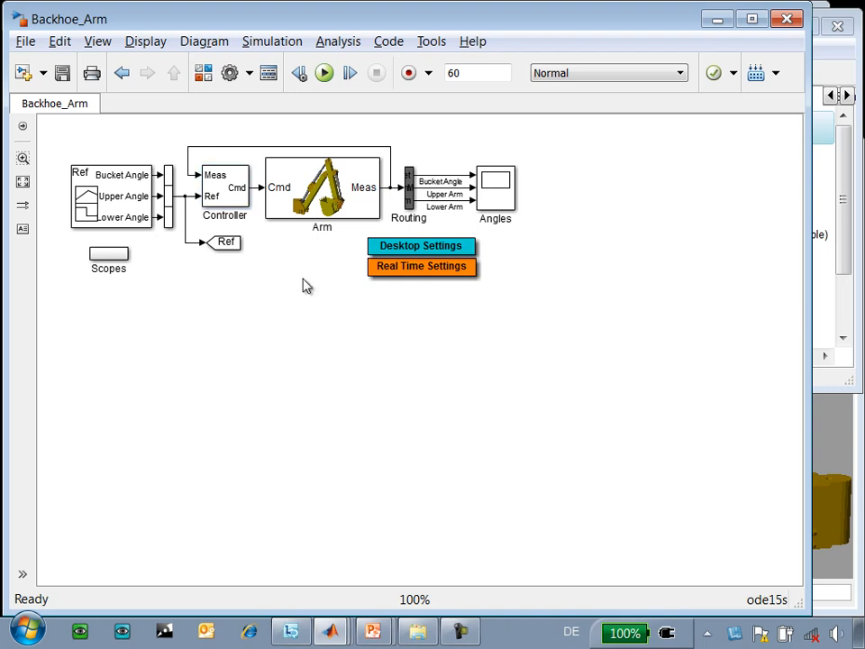
{"action": "mouse_move", "coordinate": [389, 42]}
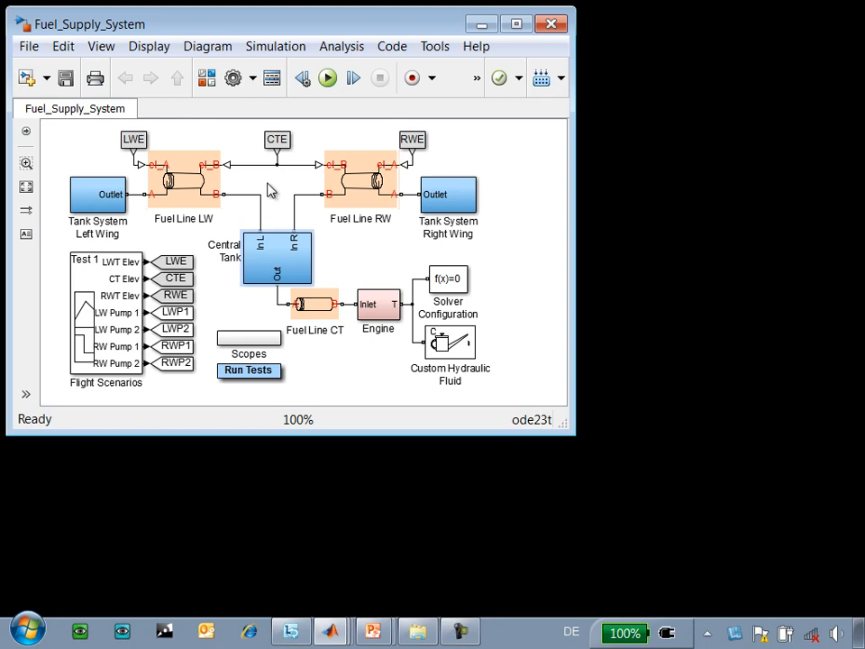
Step: Explore the left wing tank system subsystem of the fuel supply model
{"action": "left_click", "coordinate": [360, 180]}
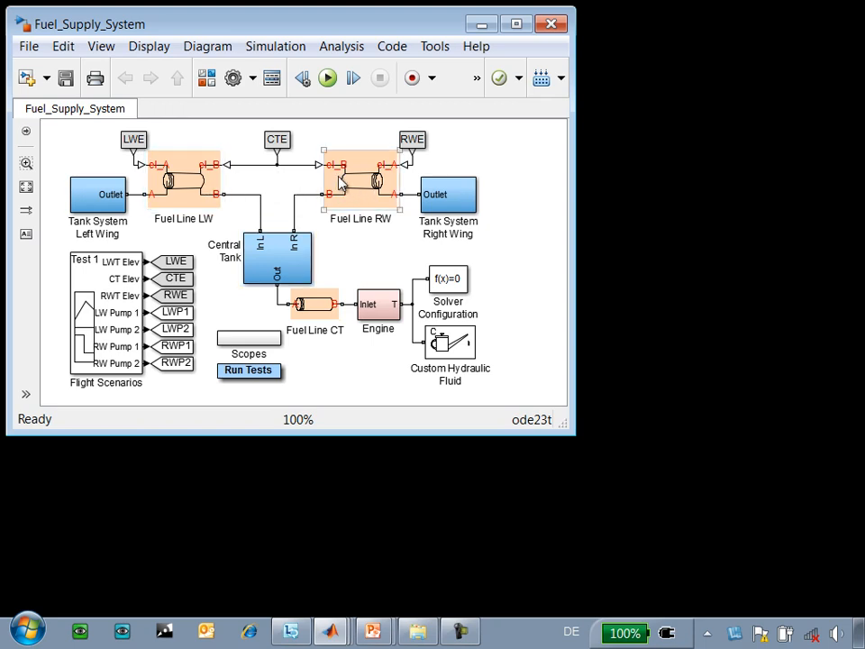
{"action": "mouse_move", "coordinate": [407, 166]}
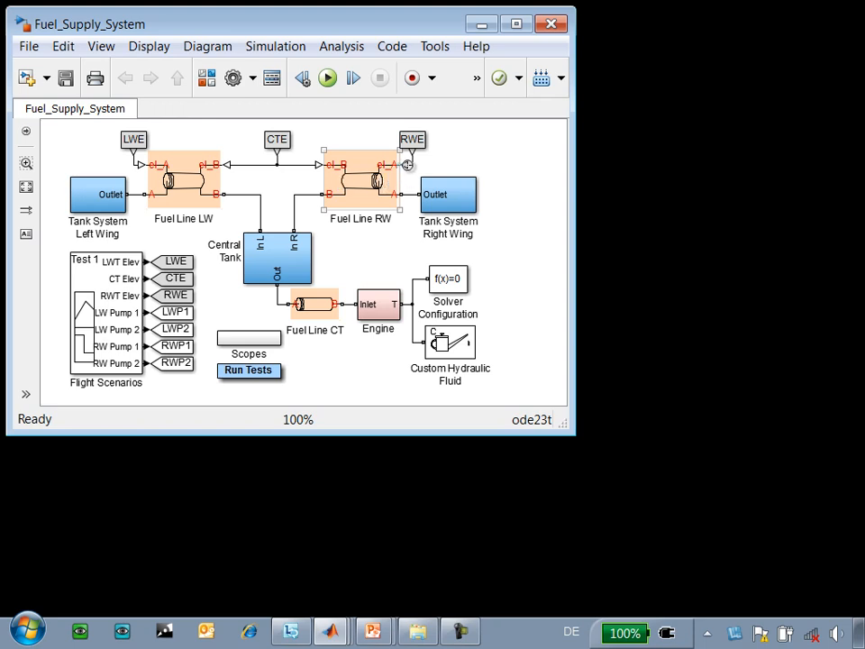
{"action": "left_click", "coordinate": [310, 184]}
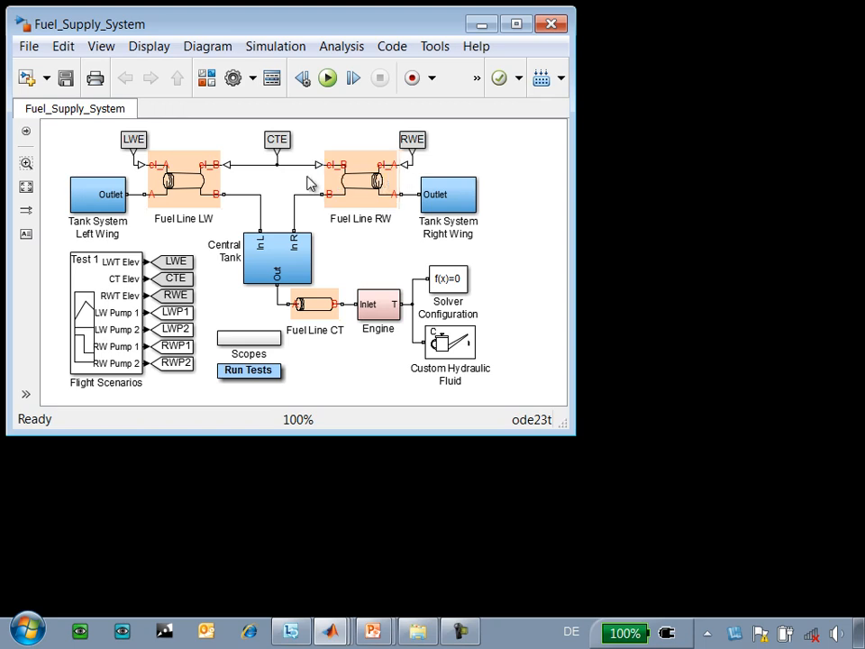
{"action": "left_click", "coordinate": [277, 142]}
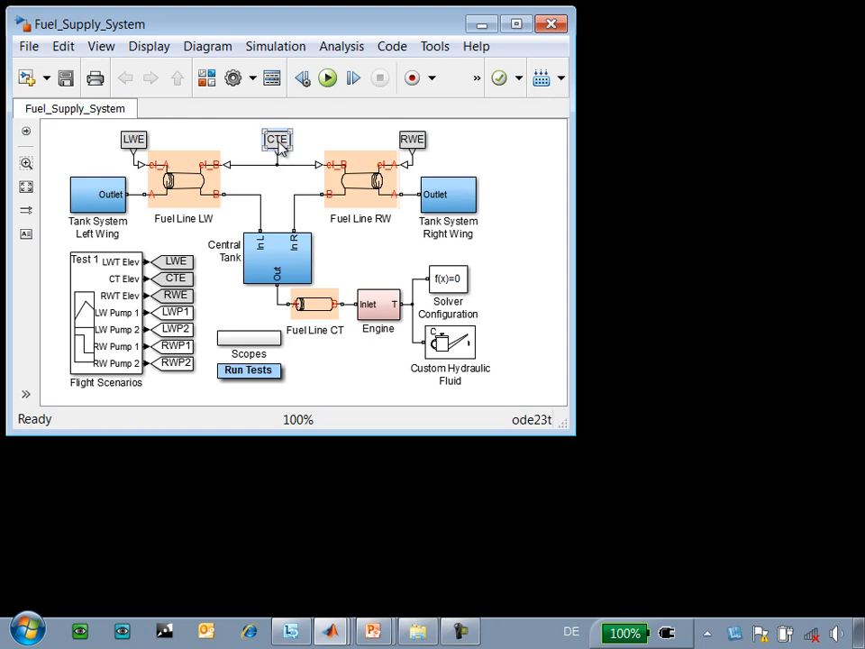
{"action": "double_click", "coordinate": [97, 194]}
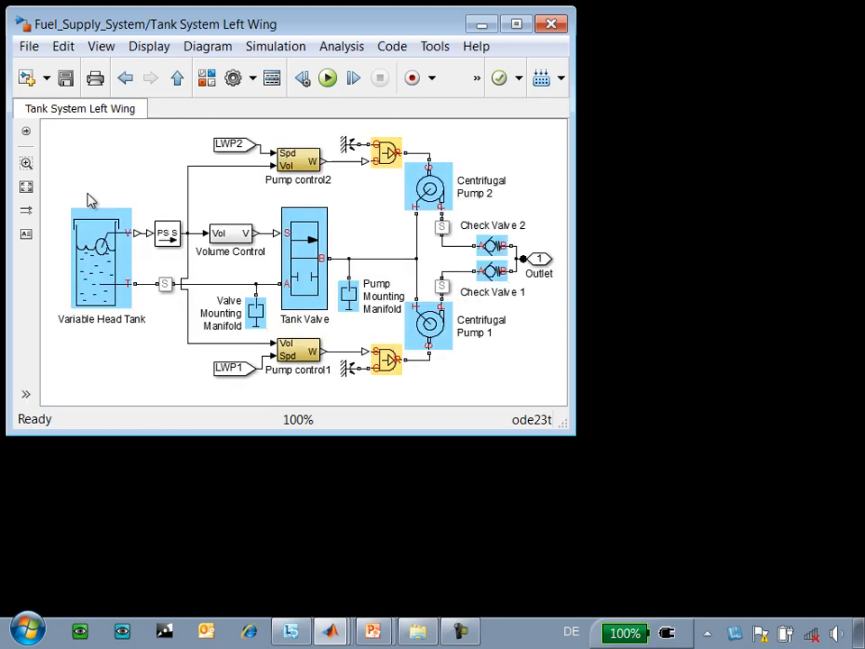
{"action": "left_click", "coordinate": [101, 256]}
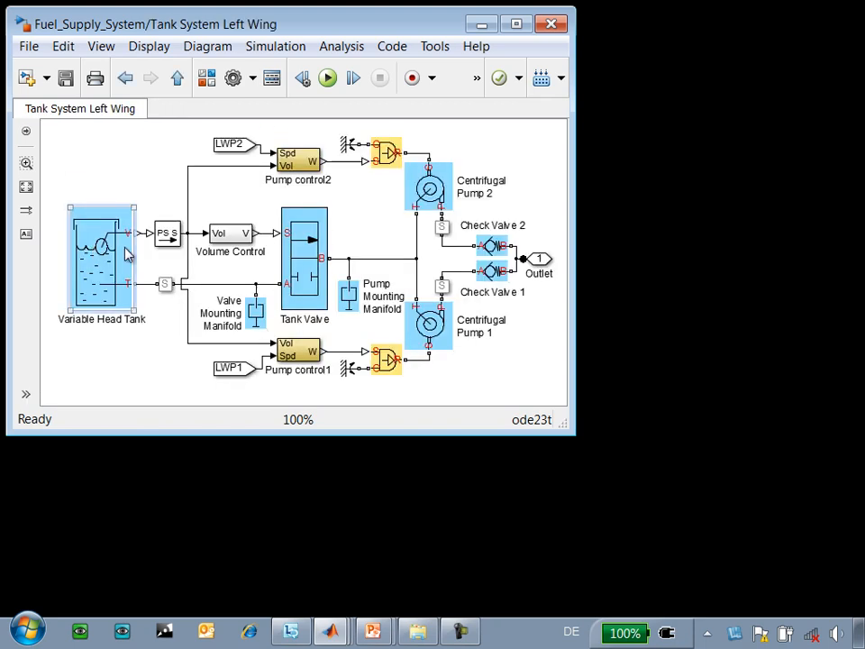
{"action": "left_click", "coordinate": [305, 262]}
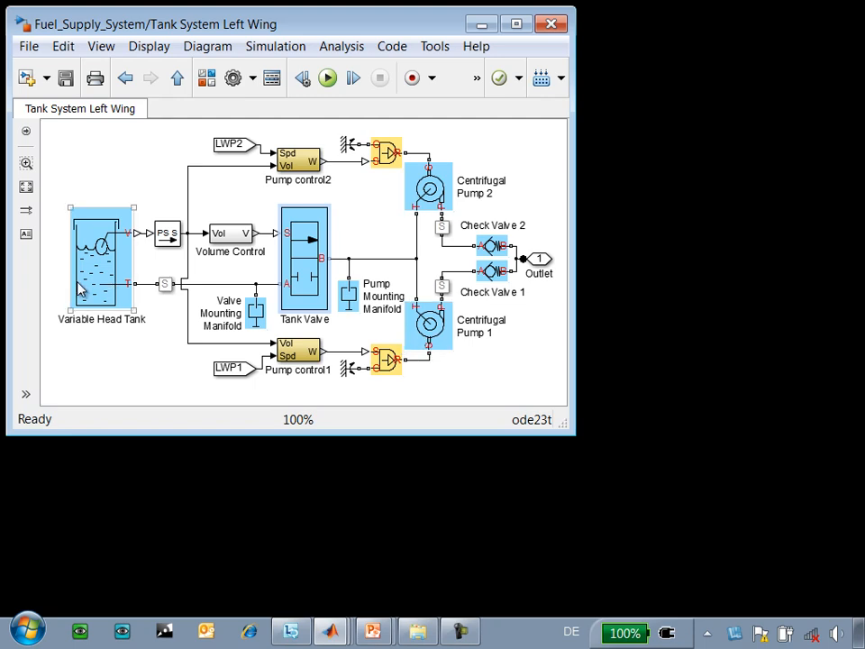
Step: Return to the top-level Fuel_Supply_System and bring up its Tank Volume and Tank Flow scopes
{"action": "left_click", "coordinate": [490, 248]}
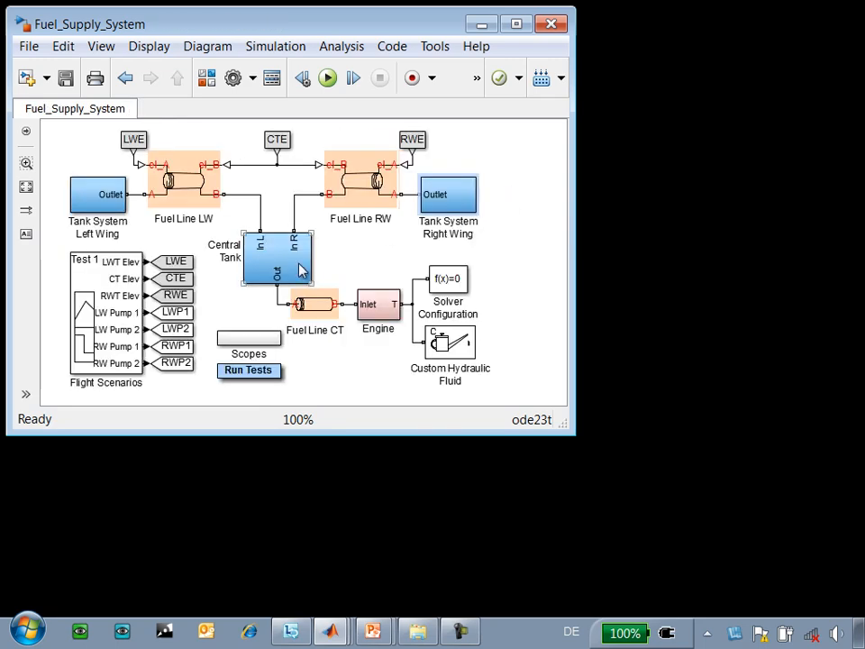
{"action": "double_click", "coordinate": [278, 255]}
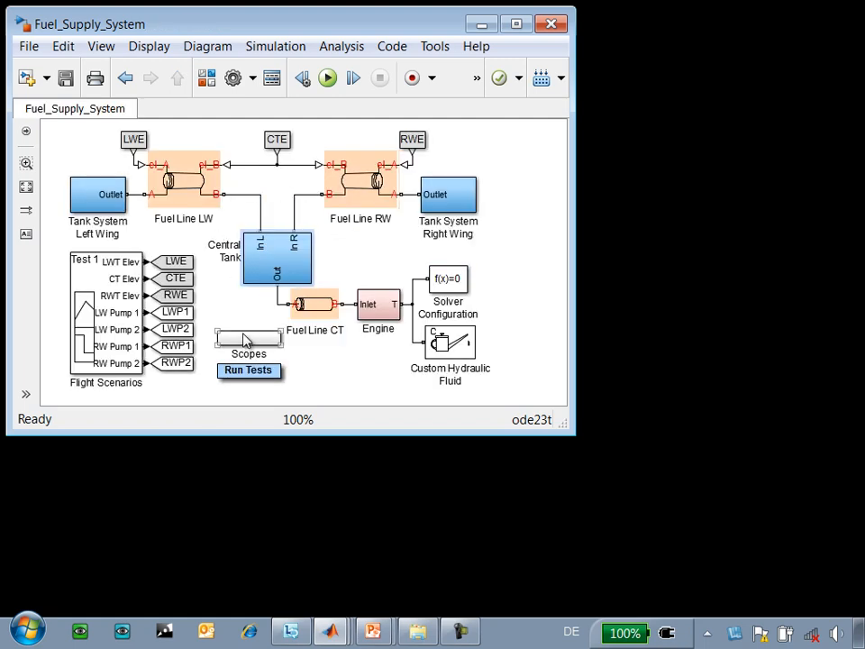
{"action": "double_click", "coordinate": [249, 336]}
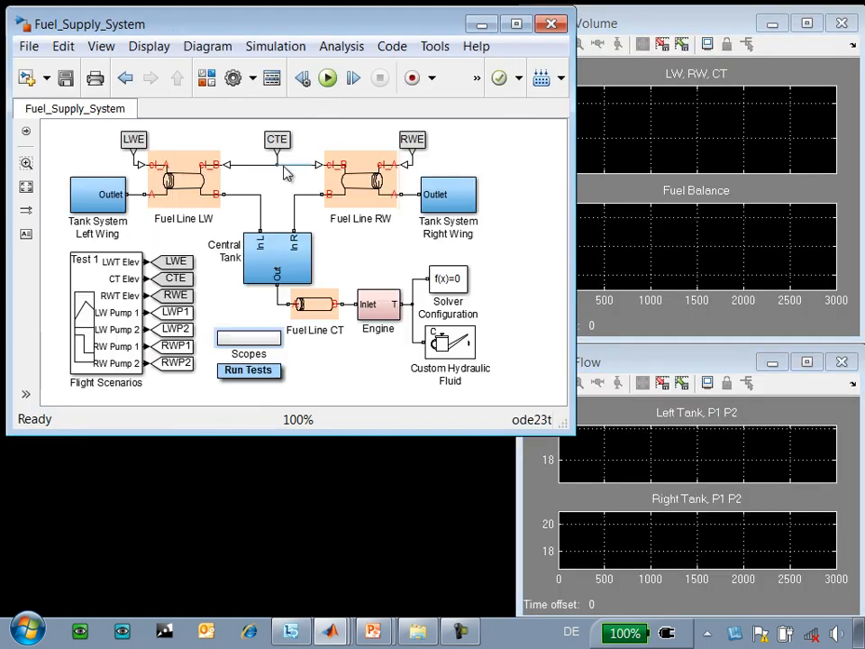
Step: Run the Fuel_Supply_System simulation so the scopes plot tank volumes, fuel balance and pump flows
{"action": "left_click", "coordinate": [326, 78]}
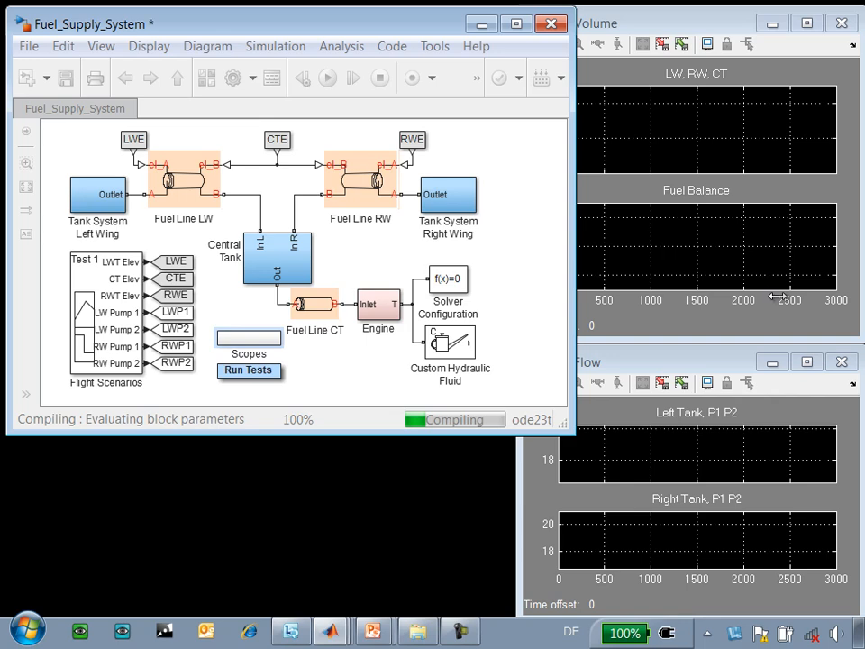
{"action": "left_click", "coordinate": [248, 371]}
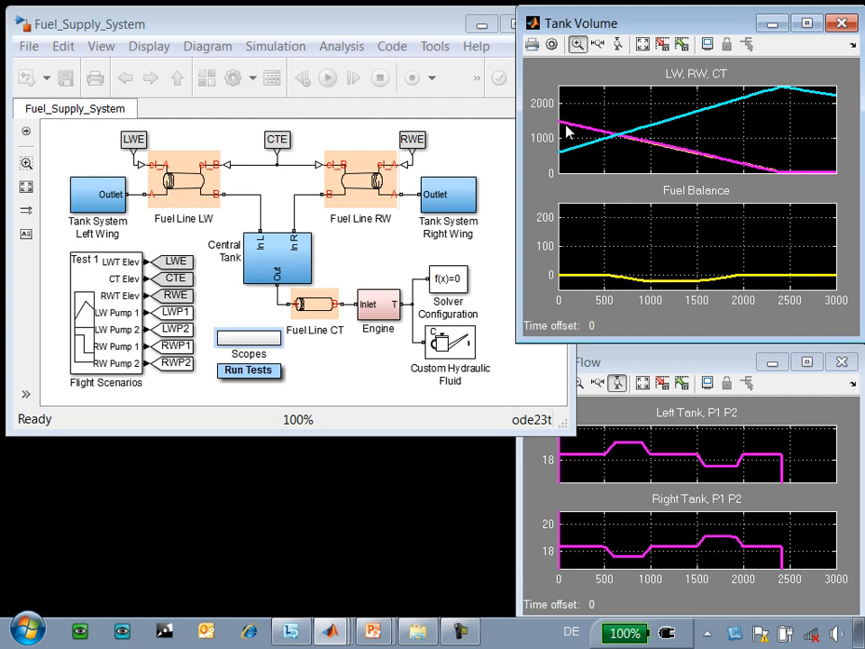
{"action": "mouse_move", "coordinate": [630, 140]}
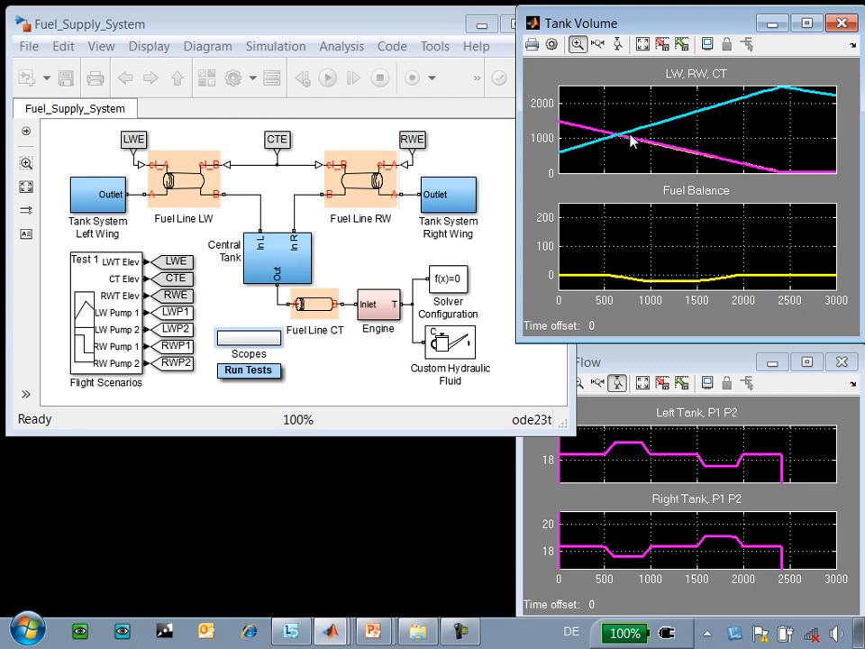
{"action": "mouse_move", "coordinate": [573, 159]}
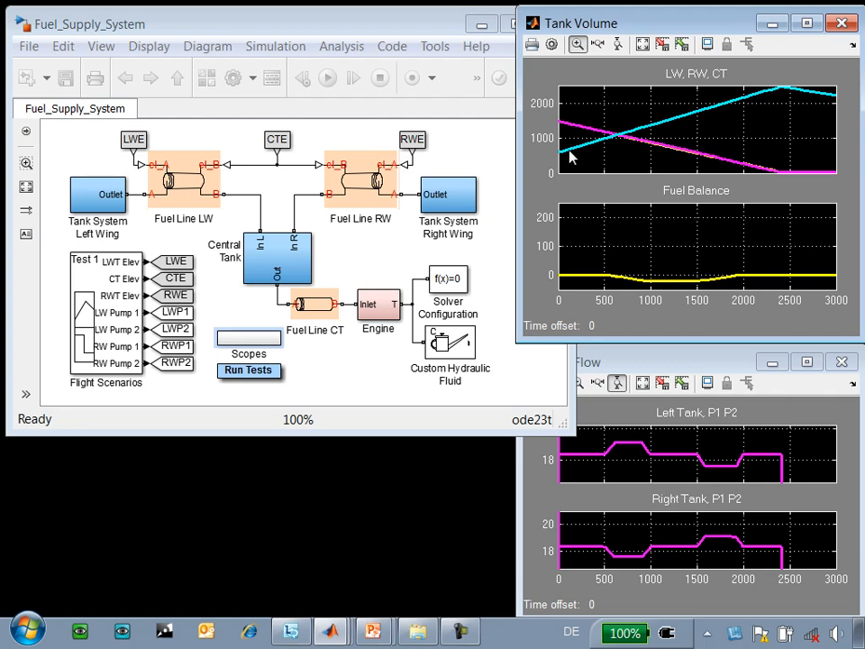
{"action": "mouse_move", "coordinate": [694, 288]}
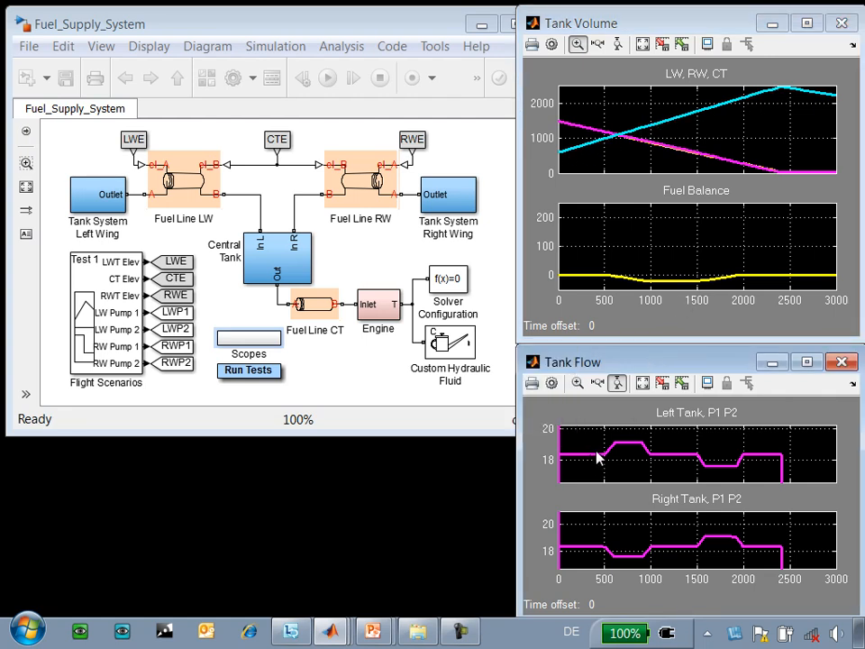
{"action": "mouse_move", "coordinate": [640, 449]}
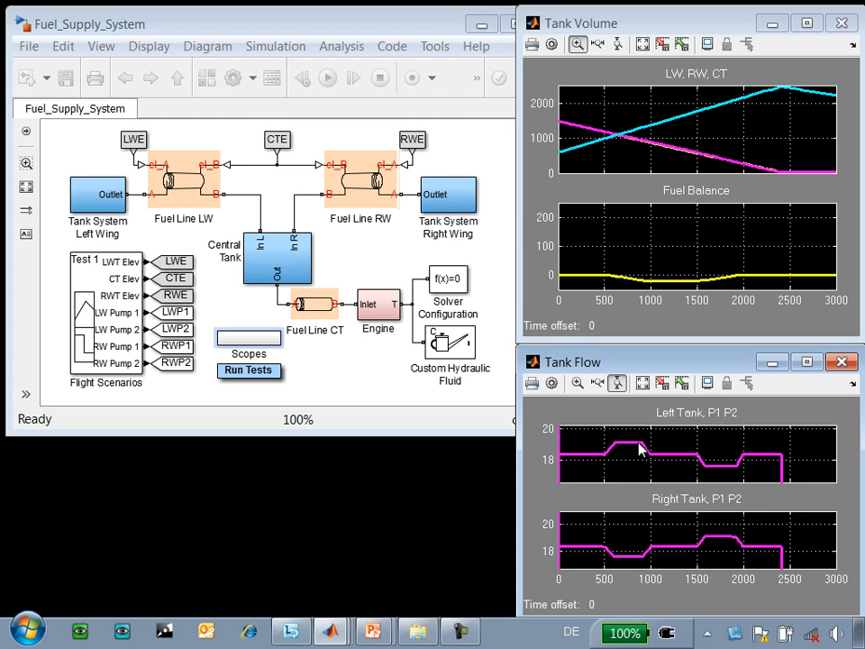
{"action": "mouse_move", "coordinate": [674, 255]}
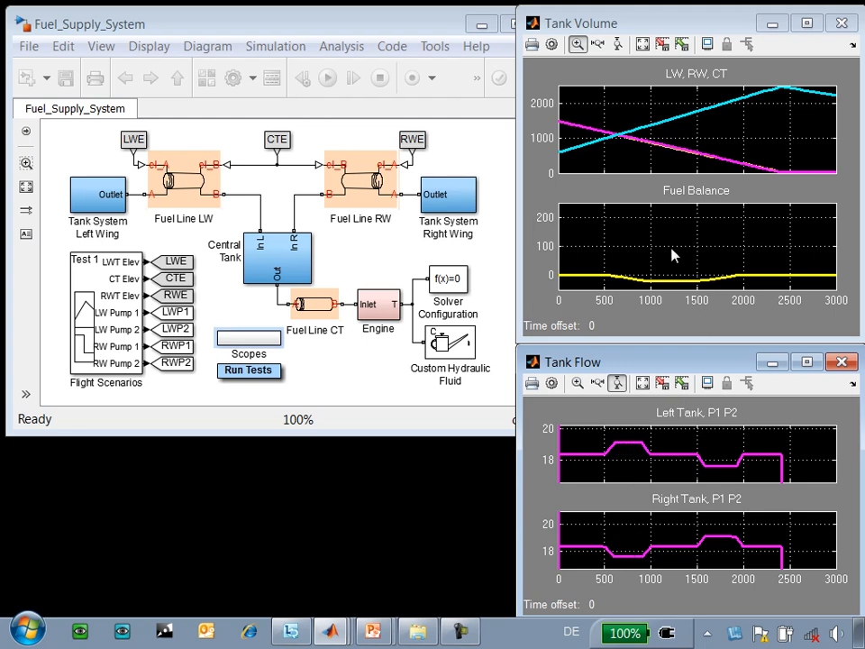
{"action": "mouse_move", "coordinate": [685, 287]}
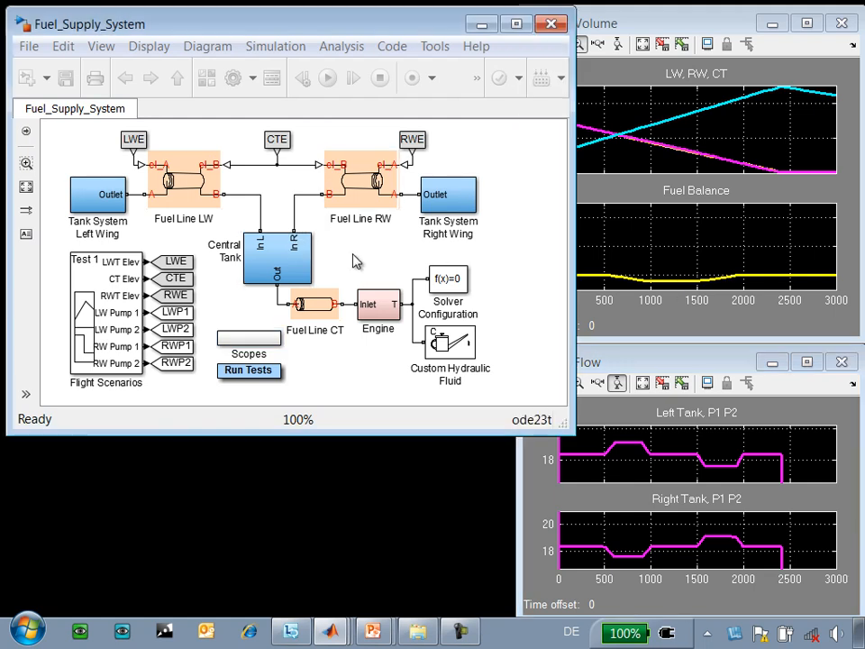
Step: Set the Flight Scenarios Signal Builder's active group to Test 2
{"action": "left_click", "coordinate": [328, 78]}
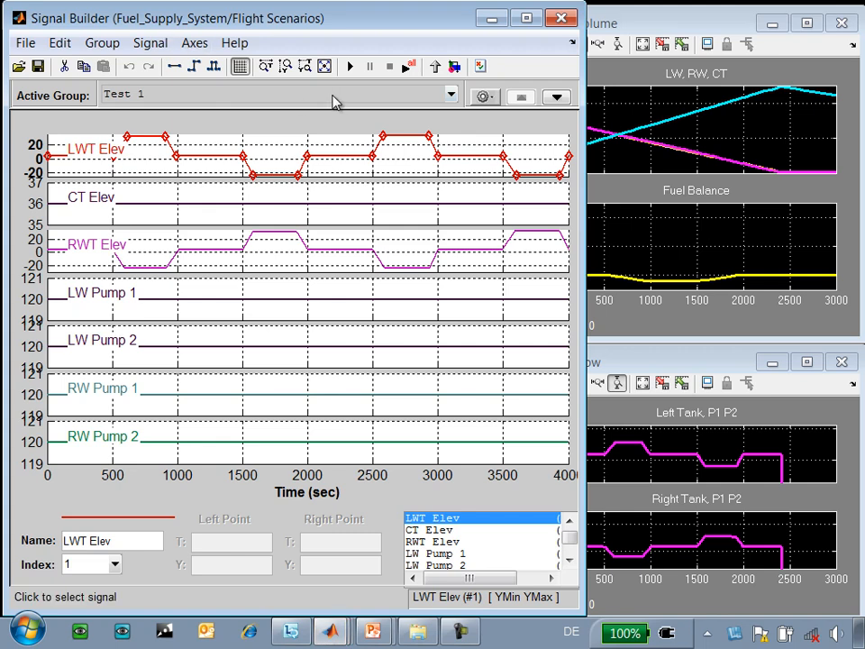
{"action": "left_click", "coordinate": [450, 94]}
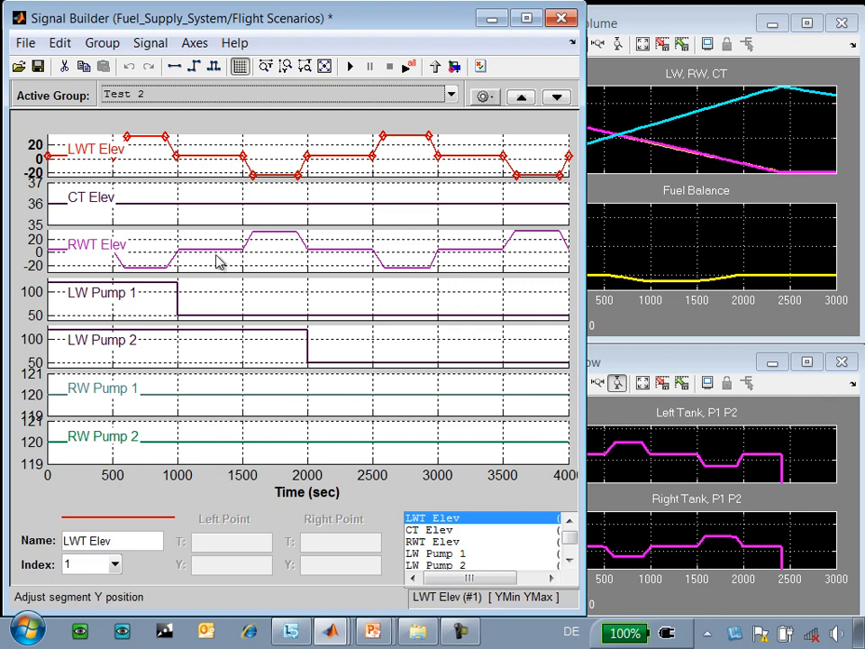
{"action": "mouse_move", "coordinate": [201, 317]}
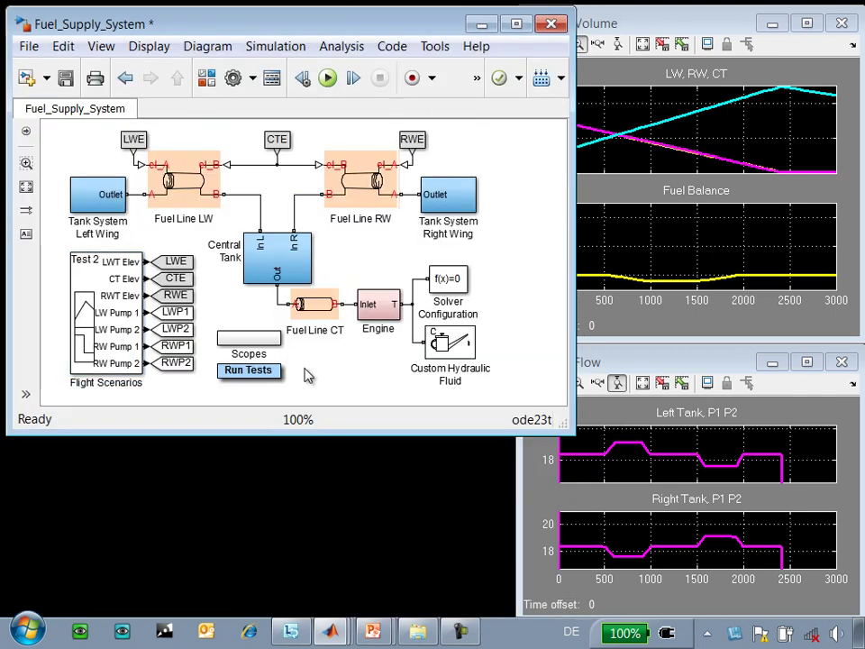
Step: Run Tests to simulate all scenarios and plot centreline distance for Tests 1, 2 and 3
{"action": "left_click", "coordinate": [249, 371]}
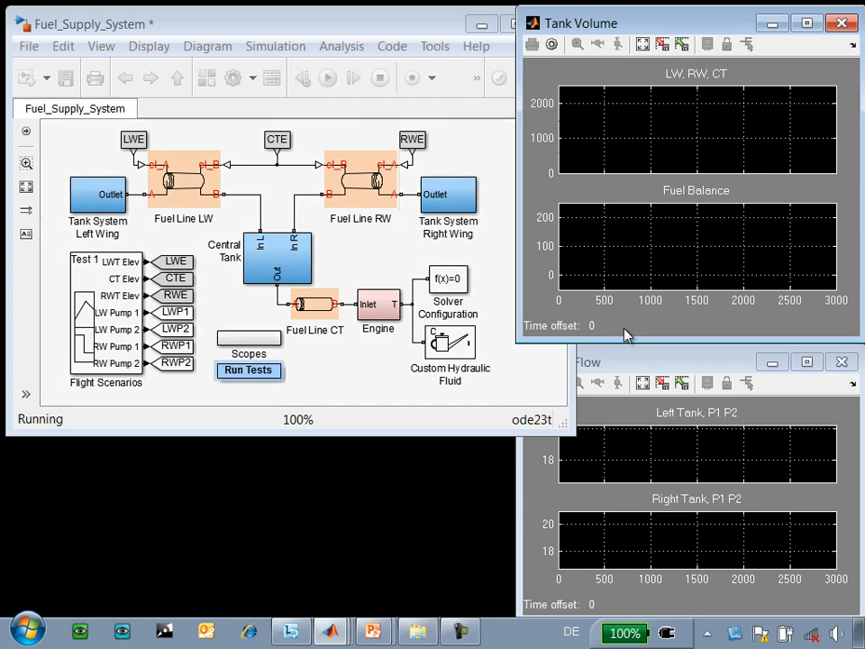
{"action": "left_click", "coordinate": [631, 360]}
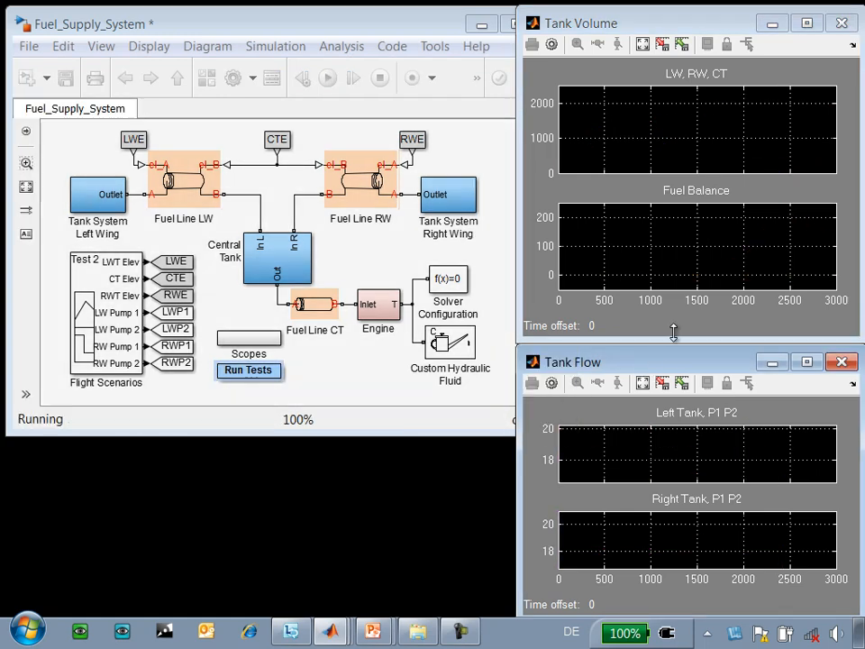
{"action": "left_click", "coordinate": [249, 371]}
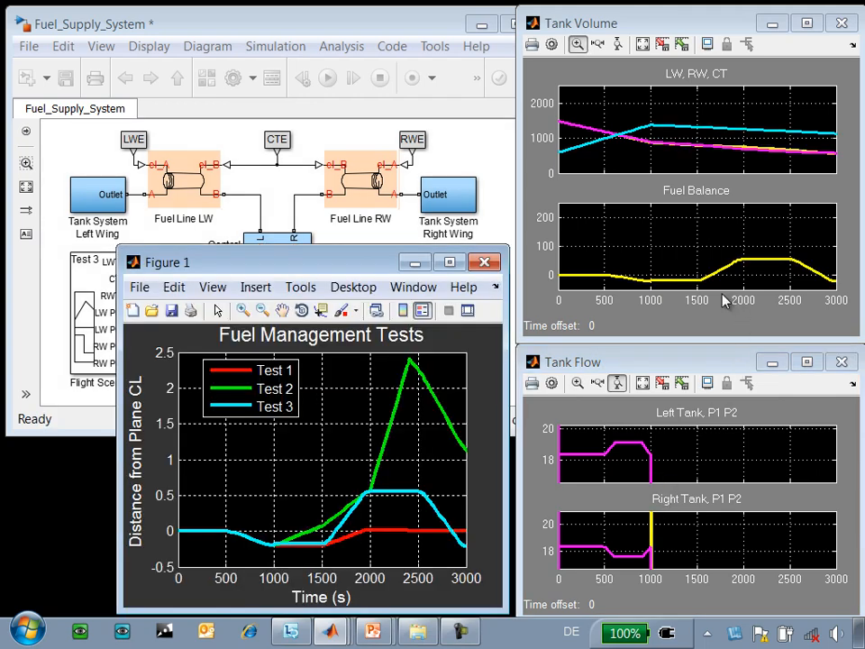
{"action": "mouse_move", "coordinate": [735, 263]}
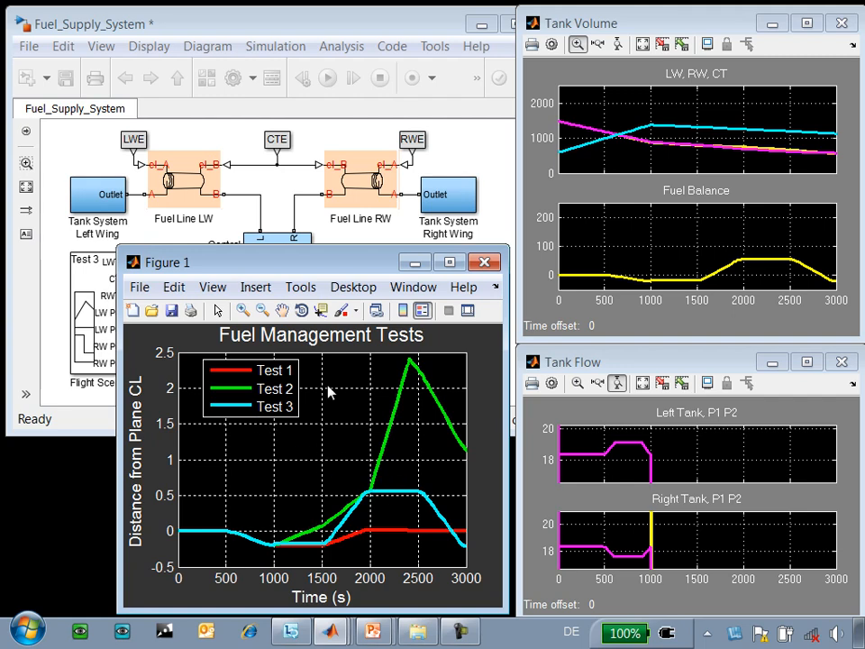
{"action": "mouse_move", "coordinate": [457, 155]}
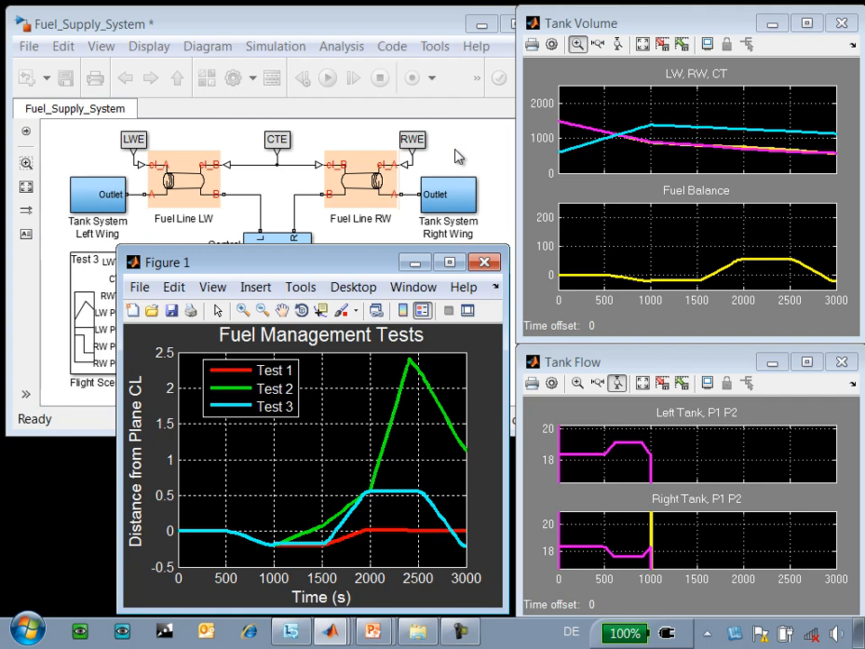